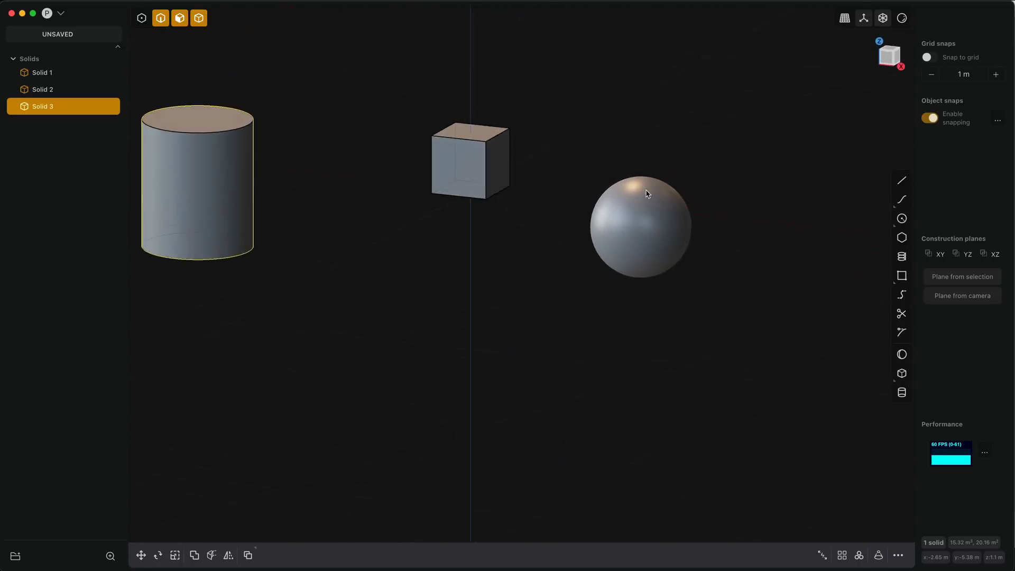
Orbit around the cylinder, cube and sphere scene
drag(647, 194, 488, 130)
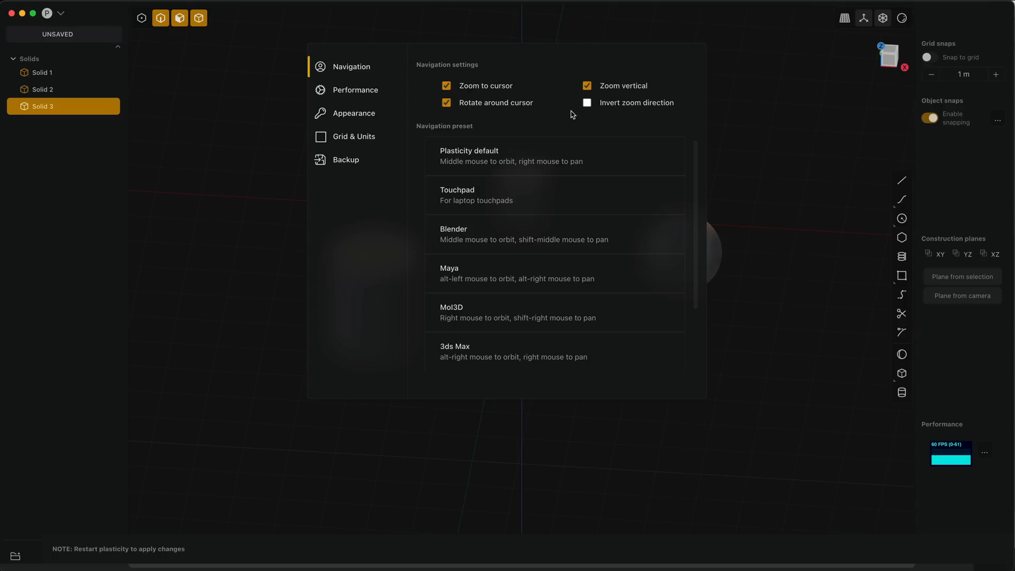
mouse_move(802, 178)
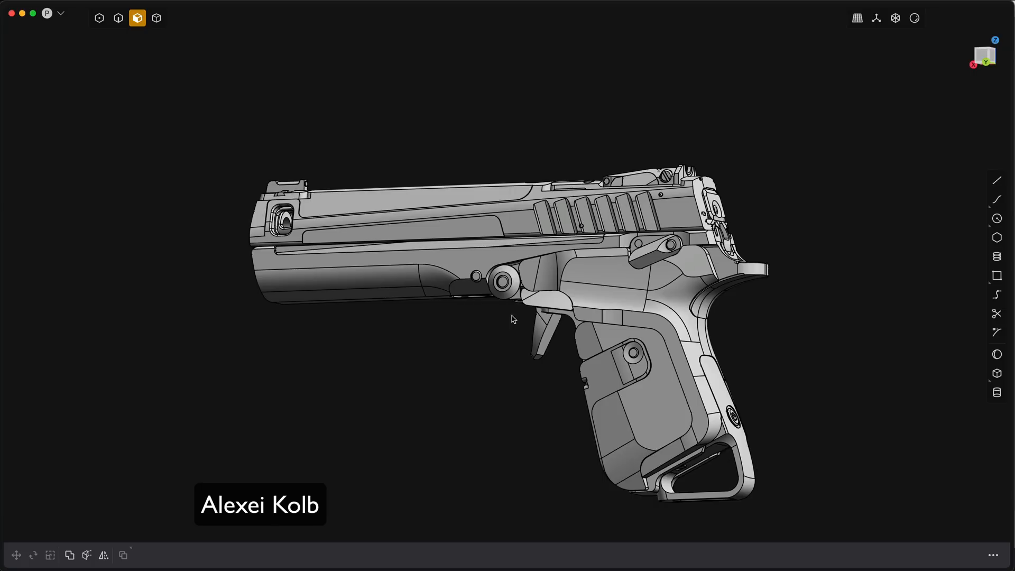
drag(511, 318, 518, 324)
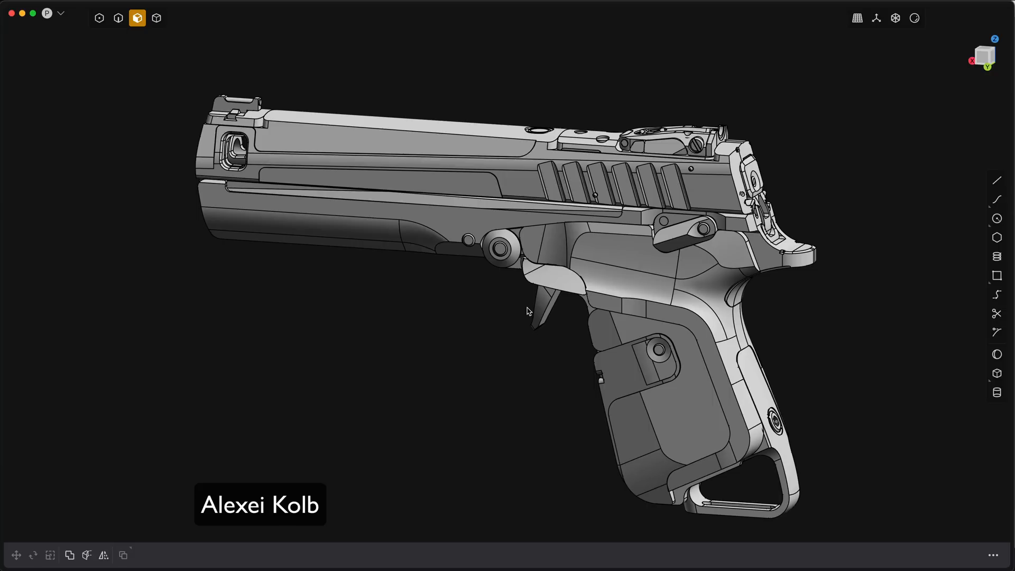
mouse_move(528, 311)
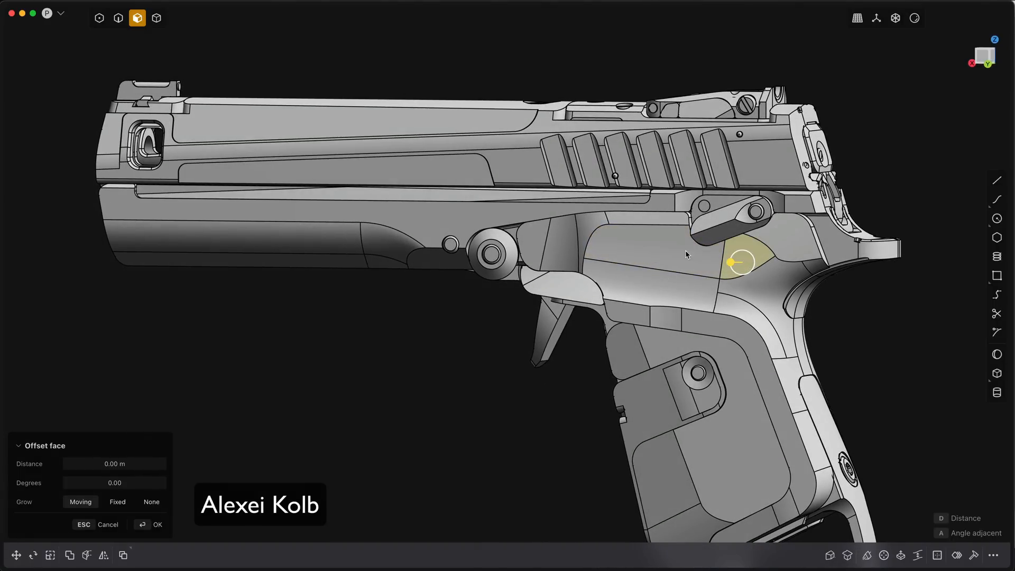
mouse_move(669, 253)
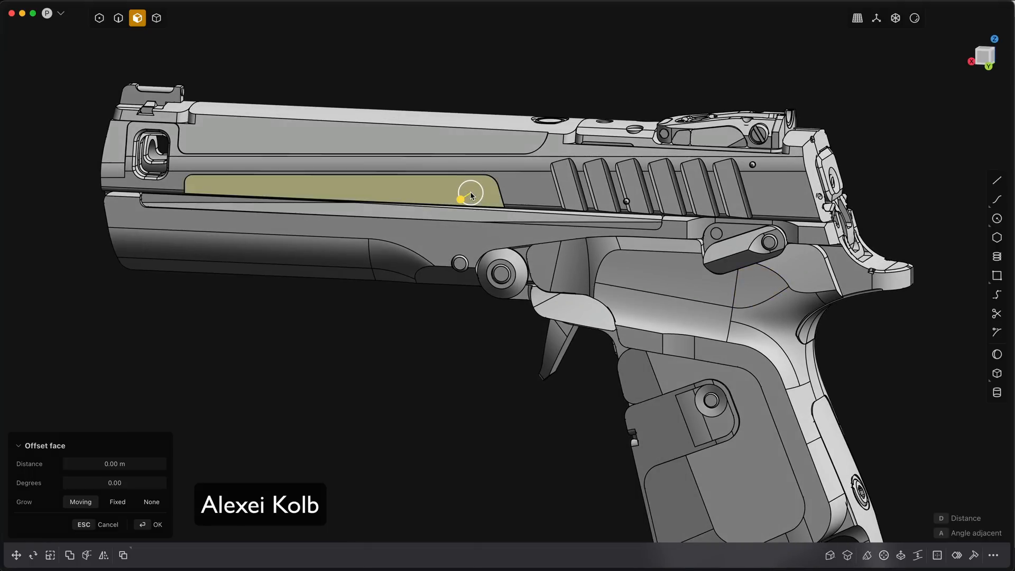
Select the long recessed face on the slide and move it
click(15, 555)
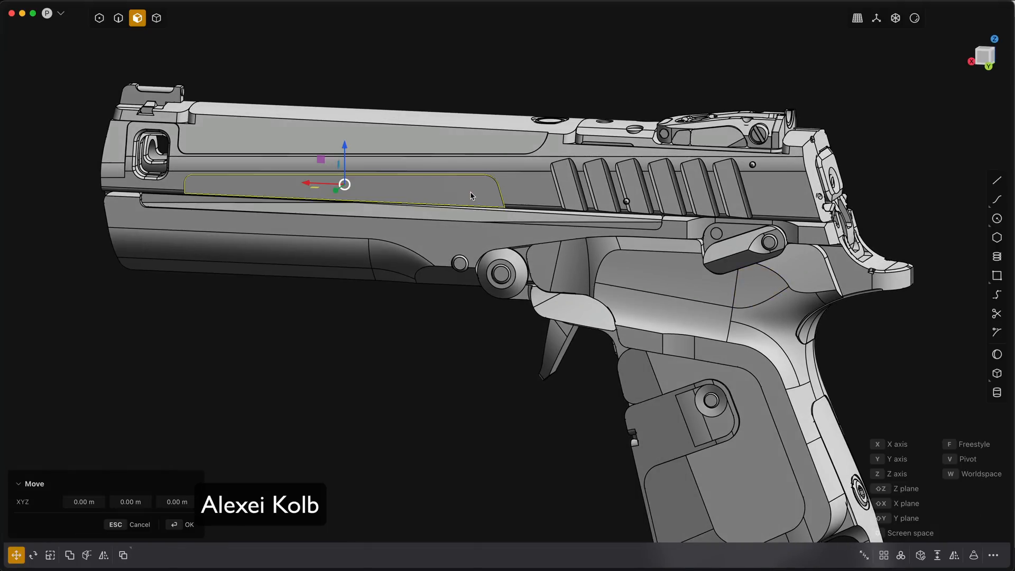
drag(346, 185, 345, 175)
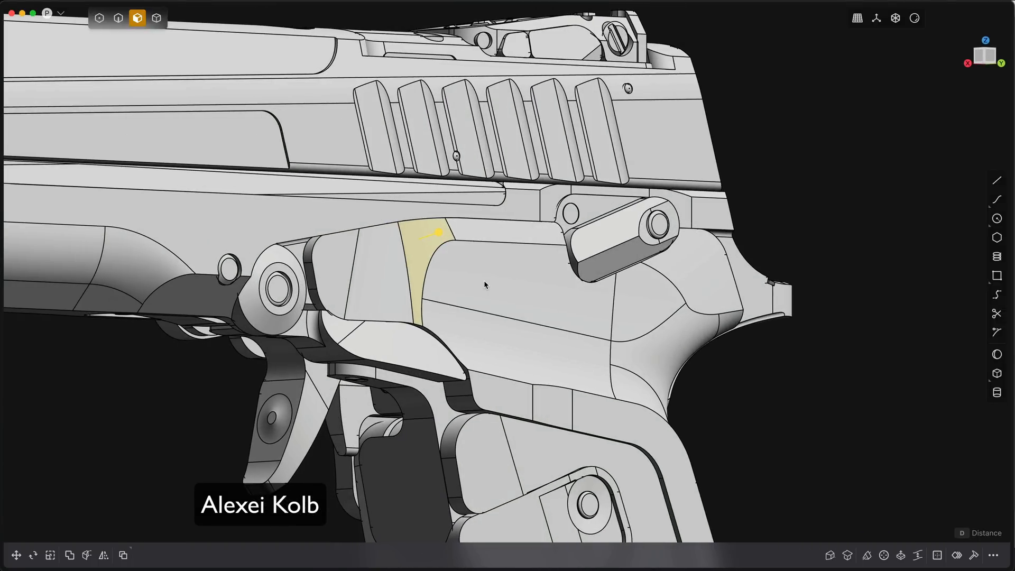
mouse_move(529, 300)
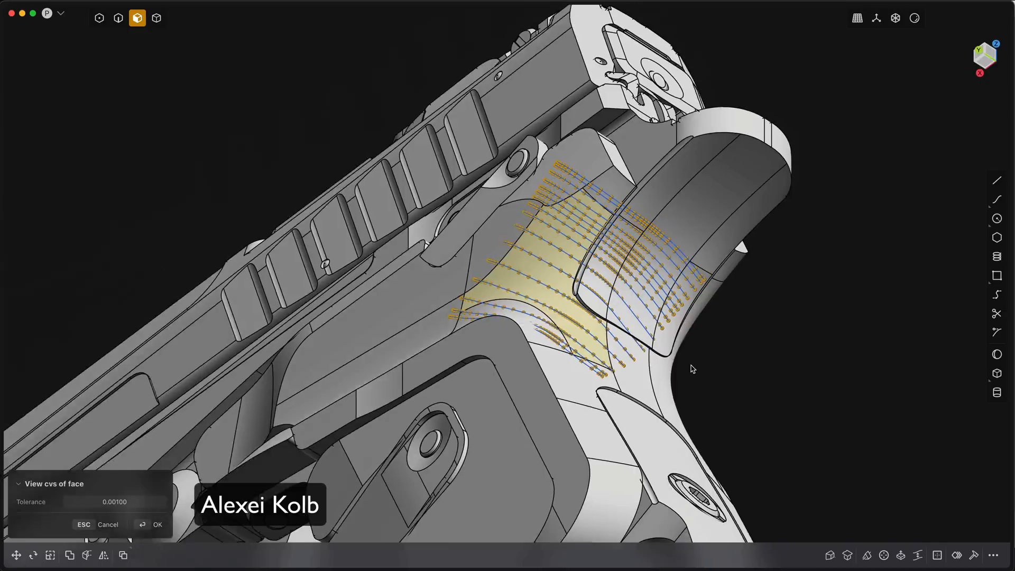
Orbit to inspect the control point grid of the grip face
drag(691, 369, 593, 355)
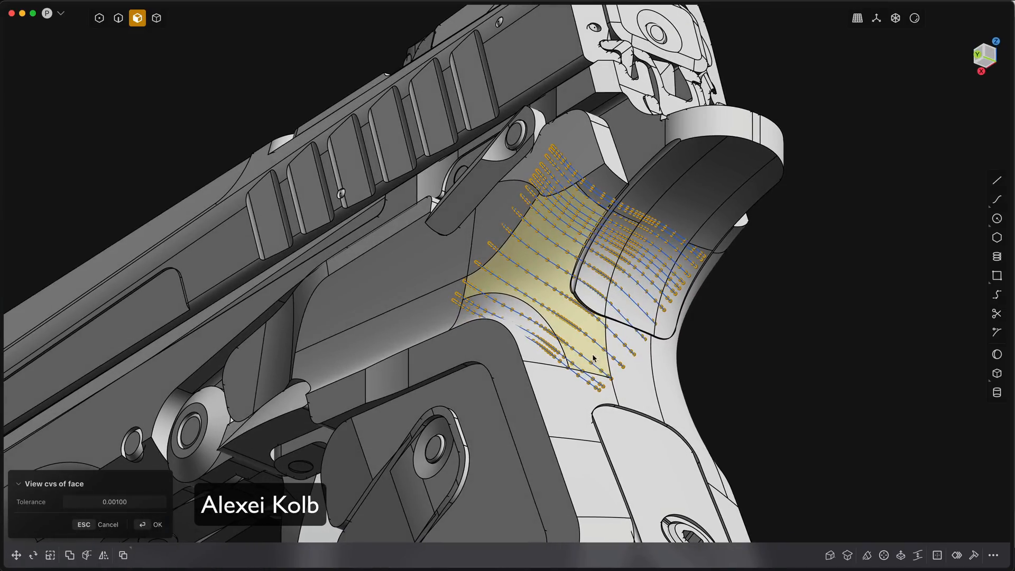
mouse_move(482, 290)
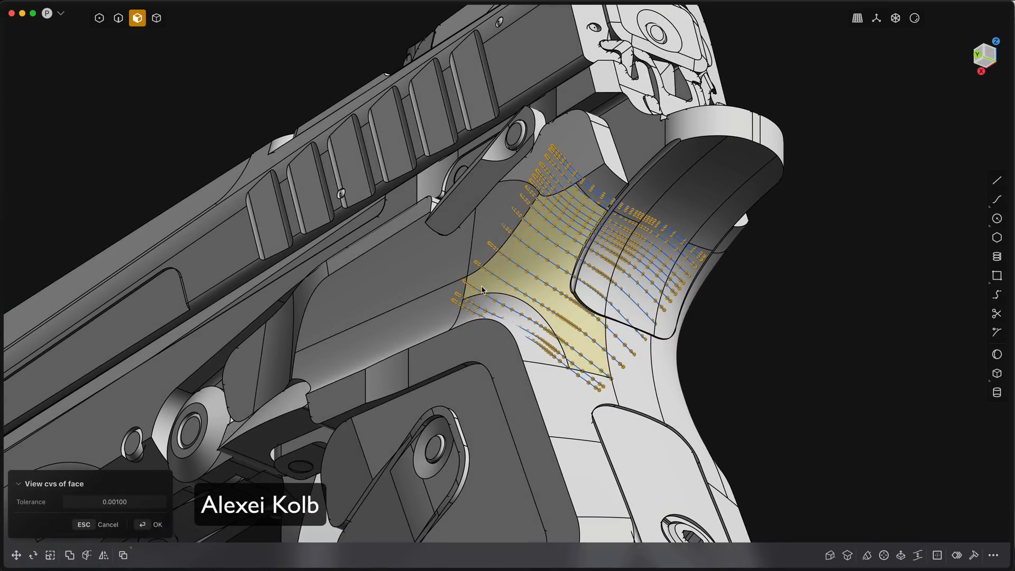
mouse_move(699, 247)
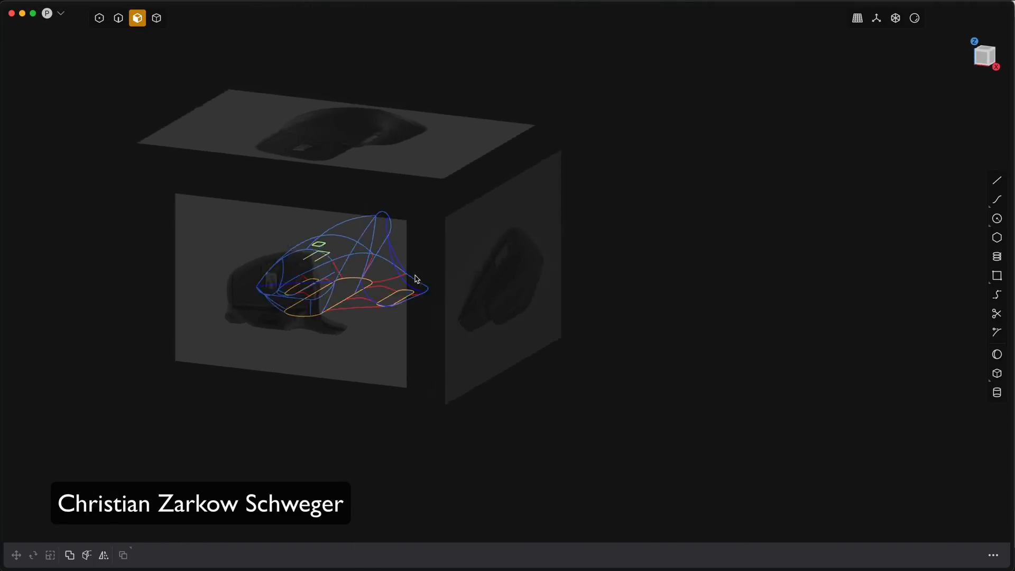
drag(415, 279, 528, 292)
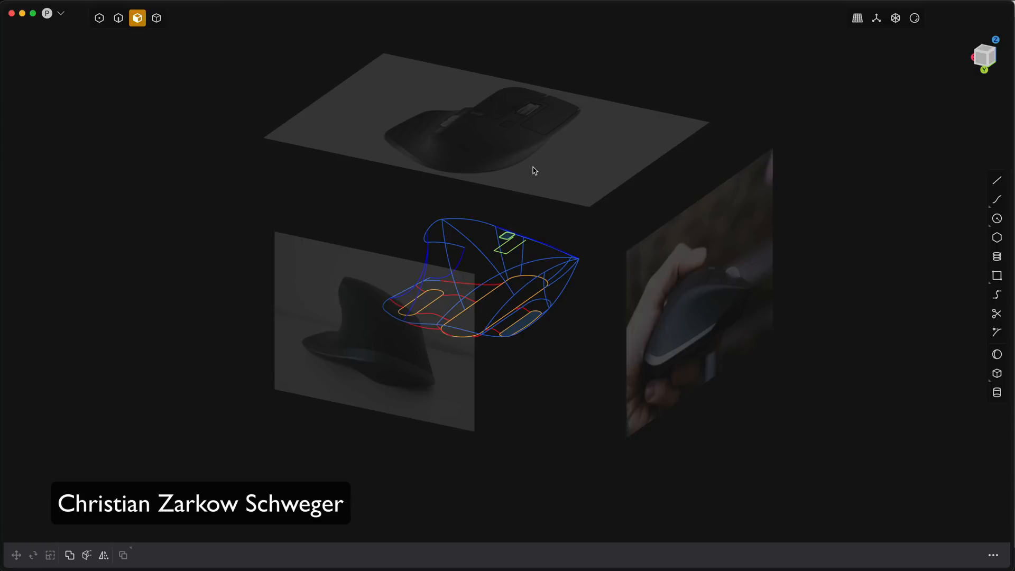
mouse_move(517, 138)
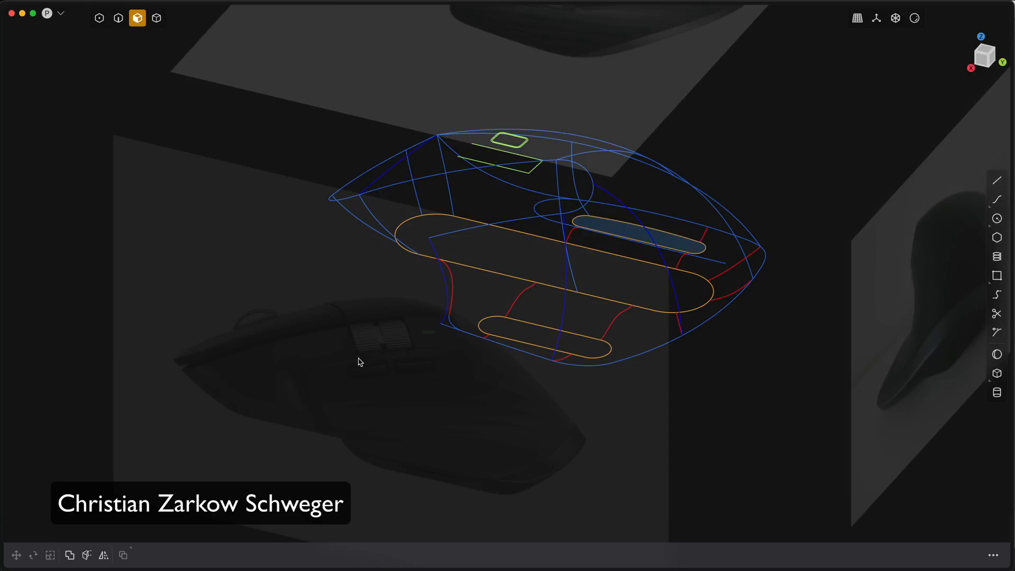
mouse_move(373, 375)
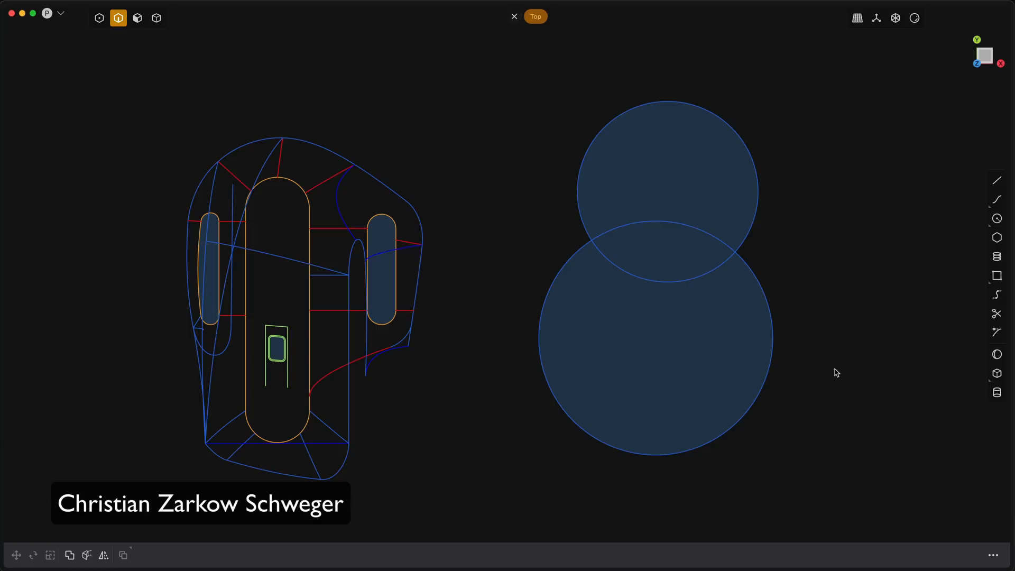
mouse_move(681, 325)
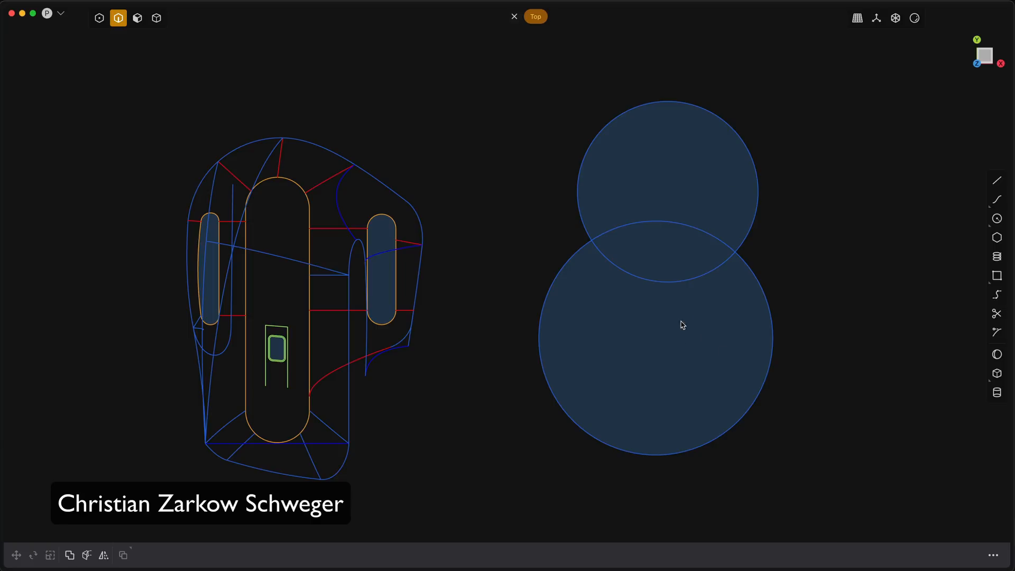
click(997, 314)
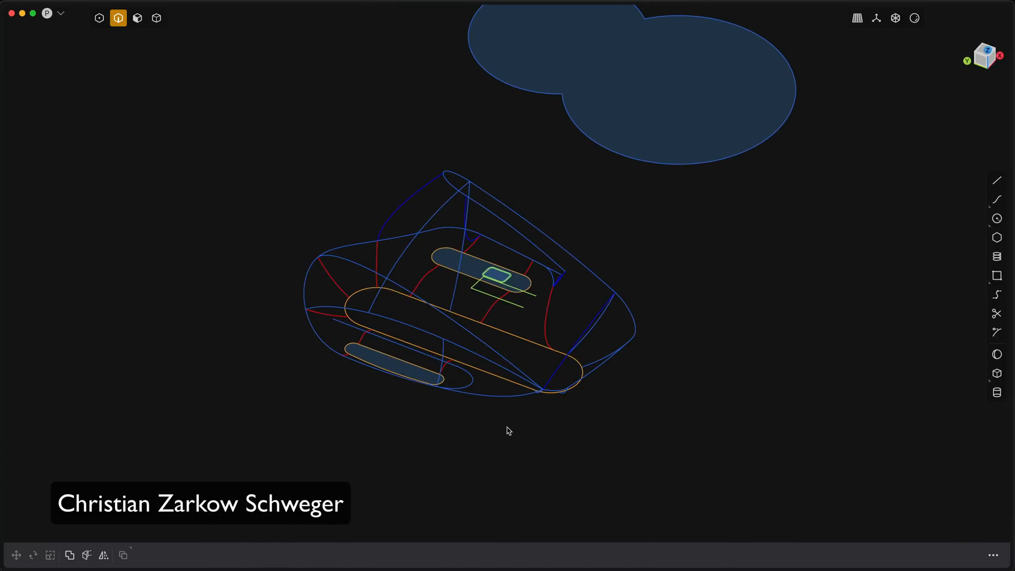
click(996, 313)
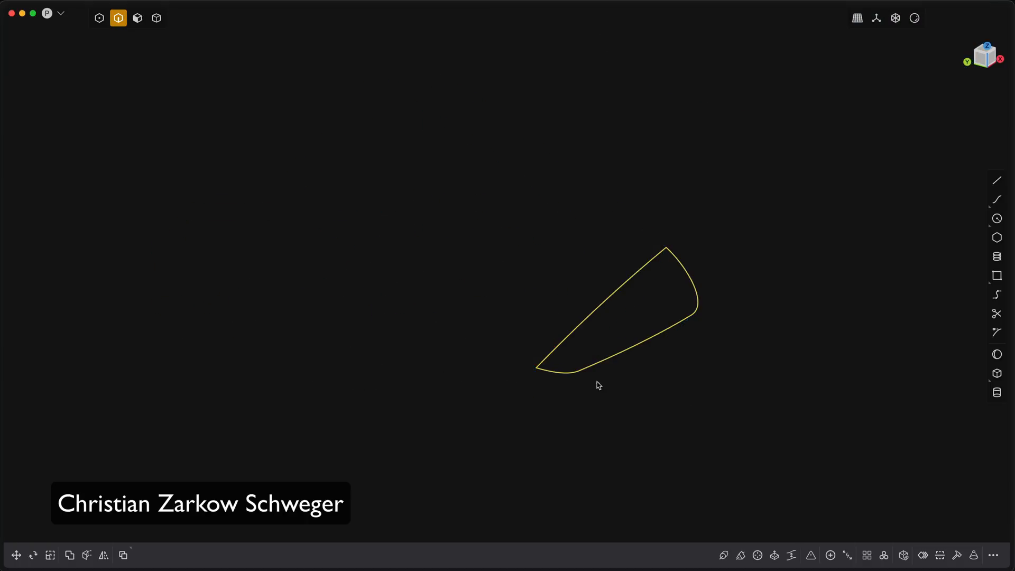
Deselect the curved outline and orbit to check the new front patch
click(903, 555)
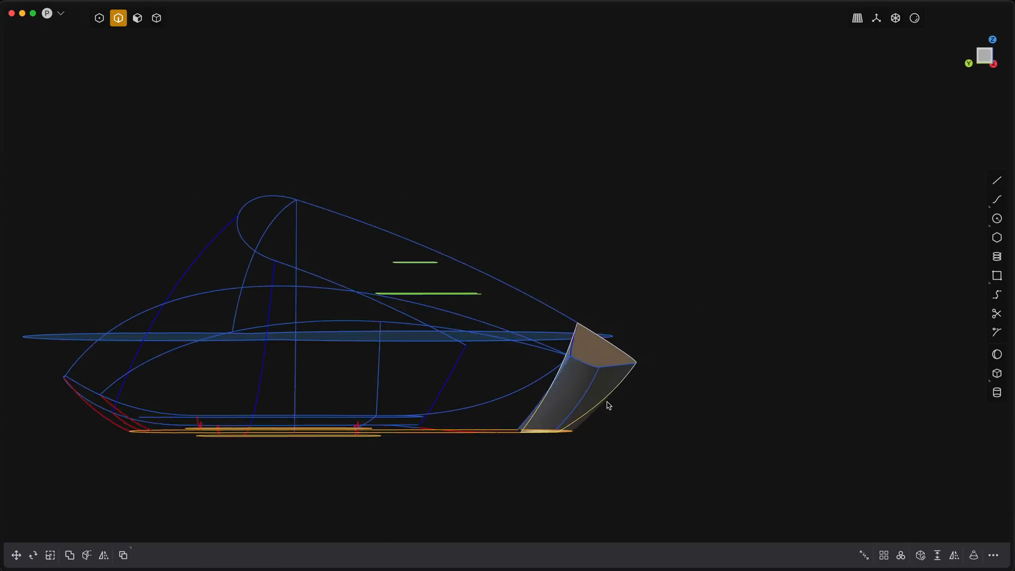
drag(609, 405, 291, 337)
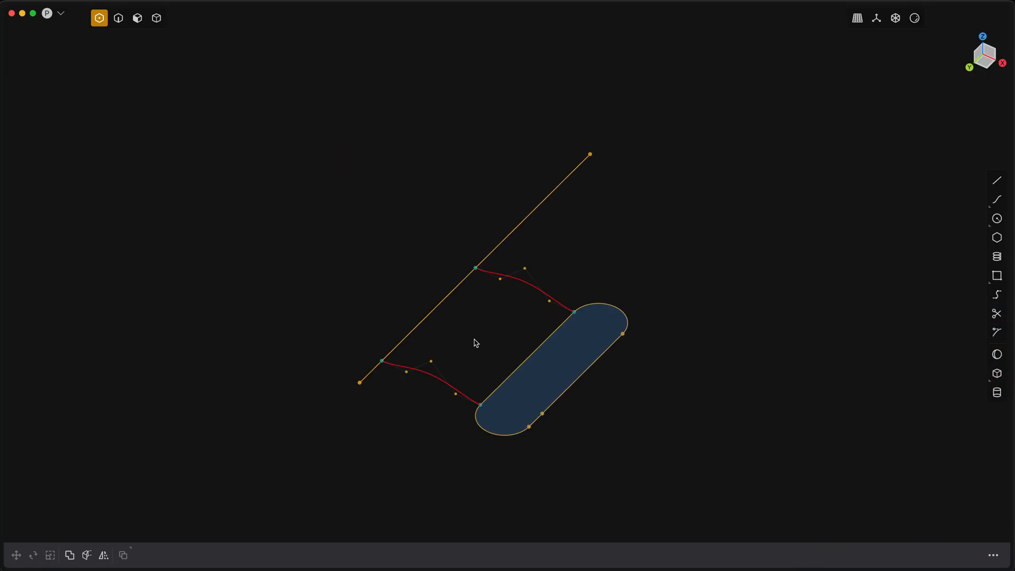
Patch the capsule-shaped outline, then show the rest of the mouse wireframe again
click(118, 17)
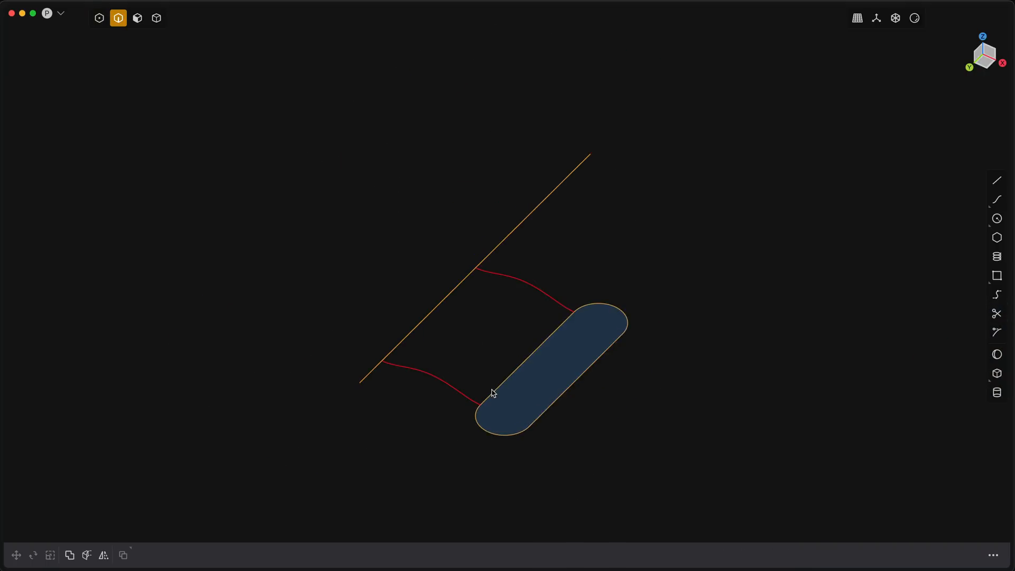
click(904, 556)
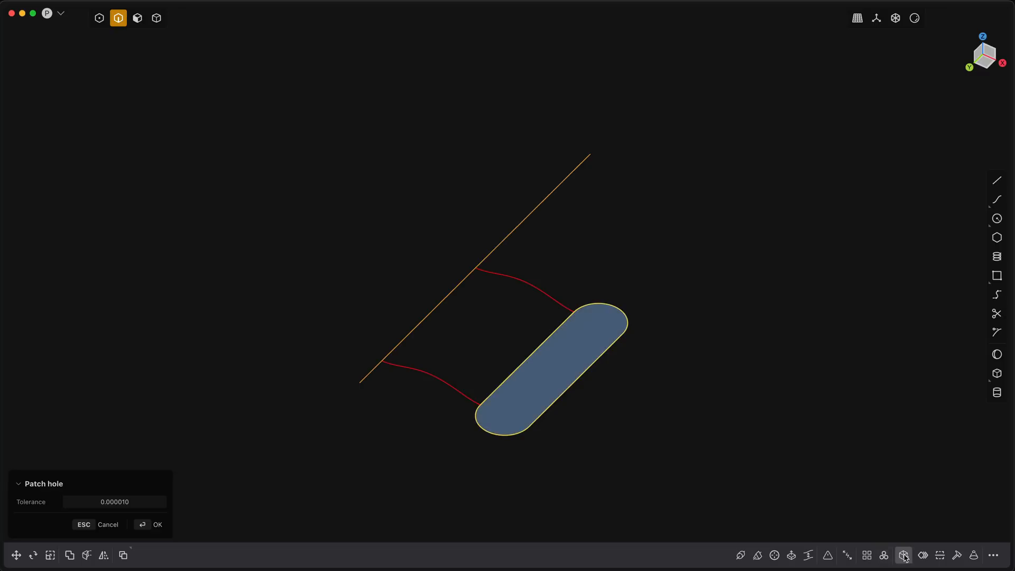
click(150, 525)
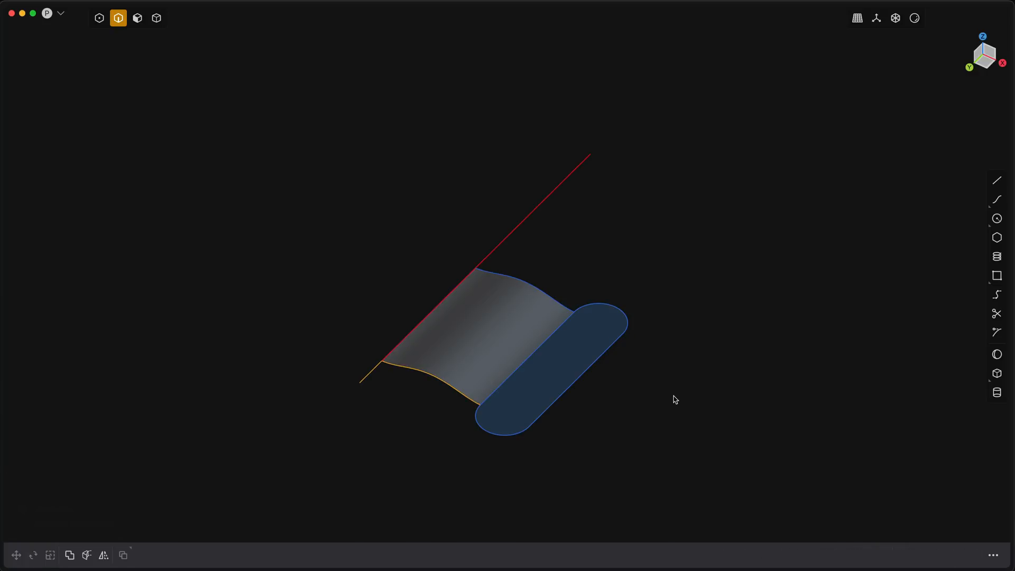
click(622, 321)
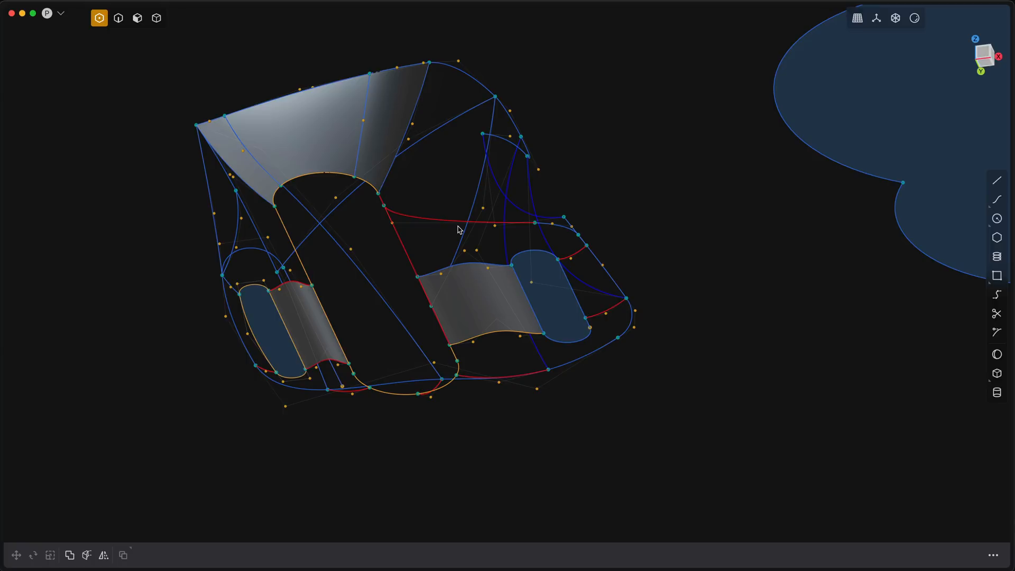
Zoom in and select the capsule face beside the open hole in surface mode
drag(459, 230, 599, 300)
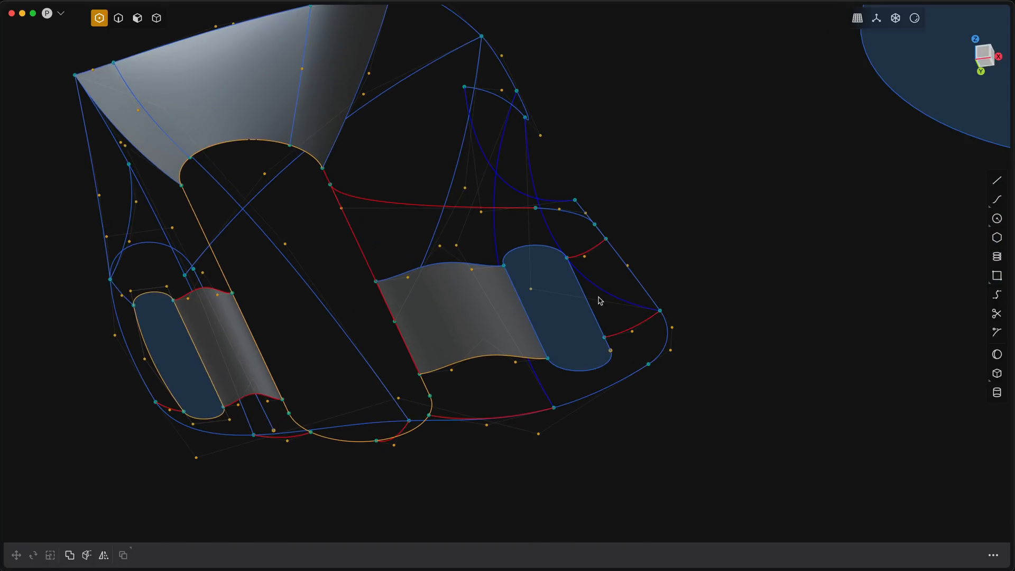
click(118, 18)
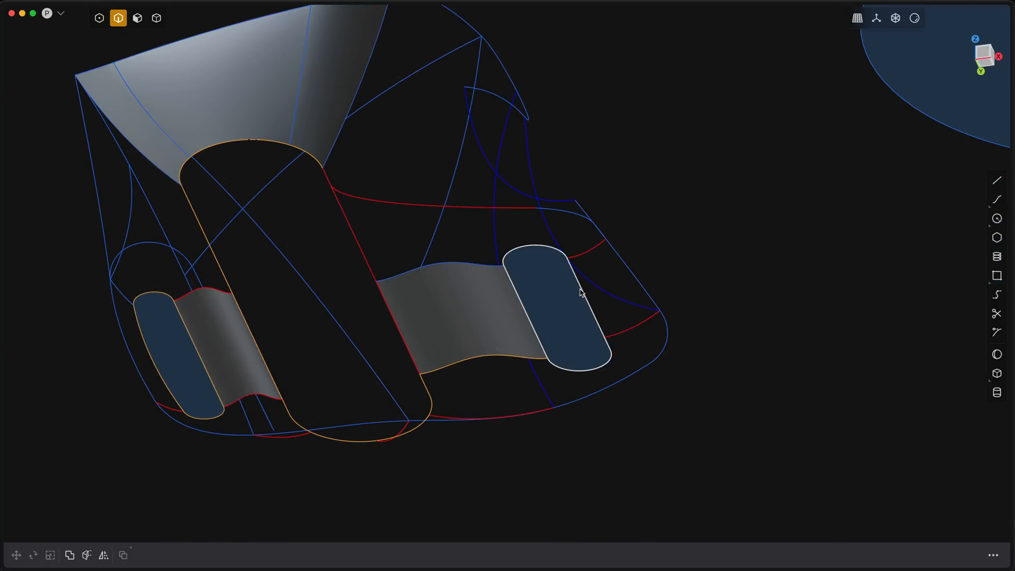
click(621, 305)
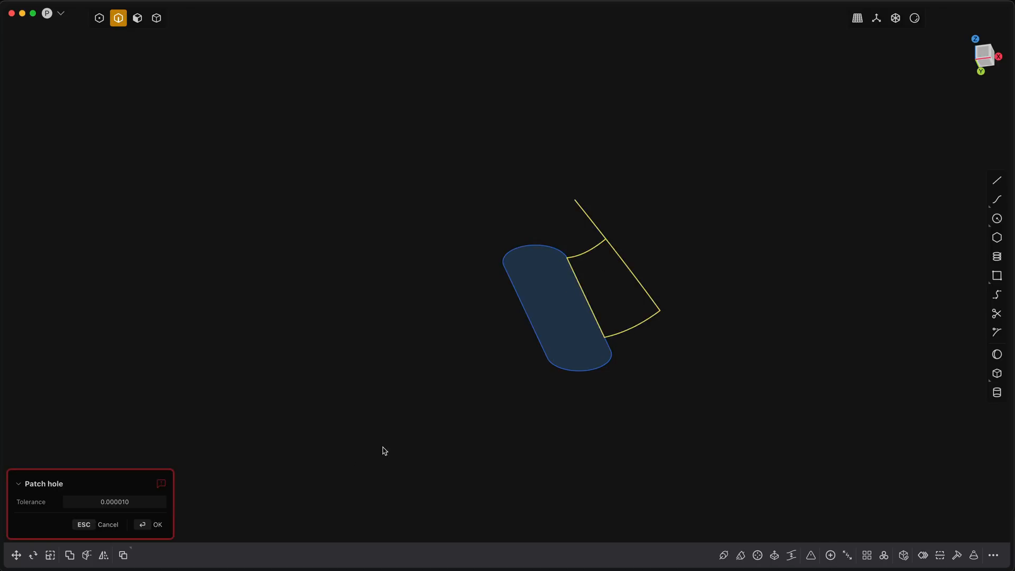
mouse_move(470, 452)
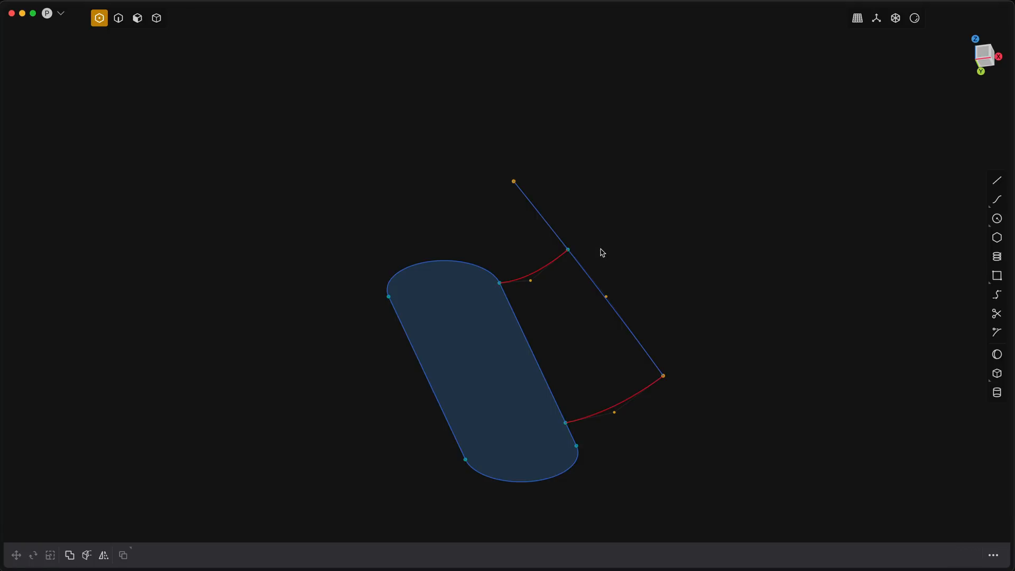
click(118, 18)
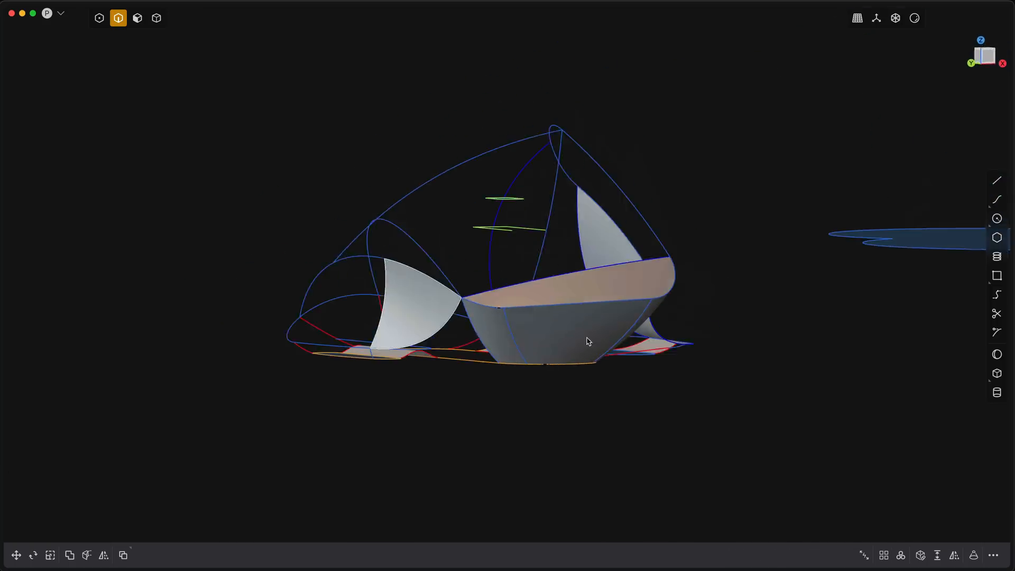
Orbit the mouse model to view its patched sides from a lower angle
drag(586, 341, 334, 144)
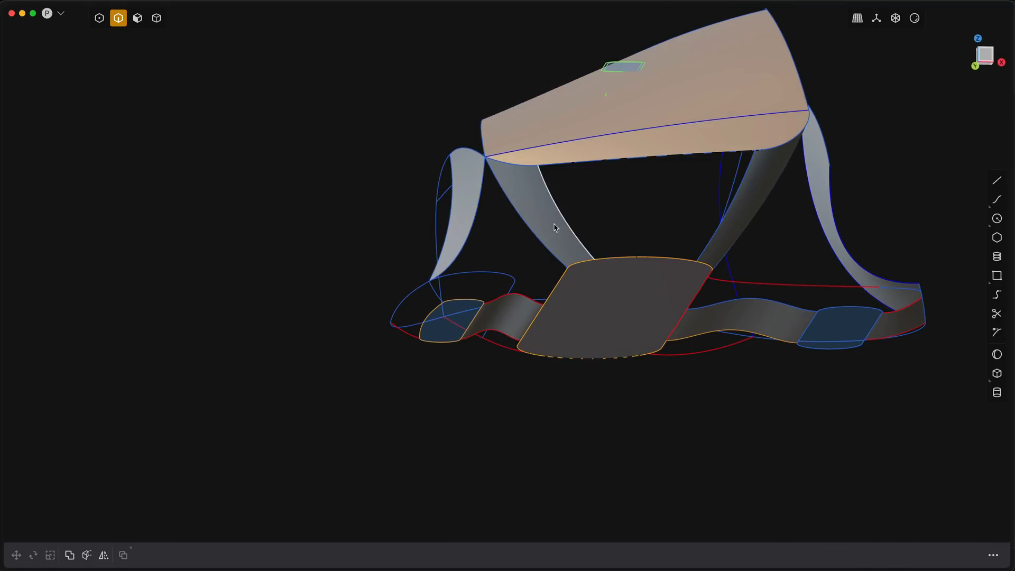
Isolate the top, base and side strips, then extend the left strip's inner edge
click(156, 18)
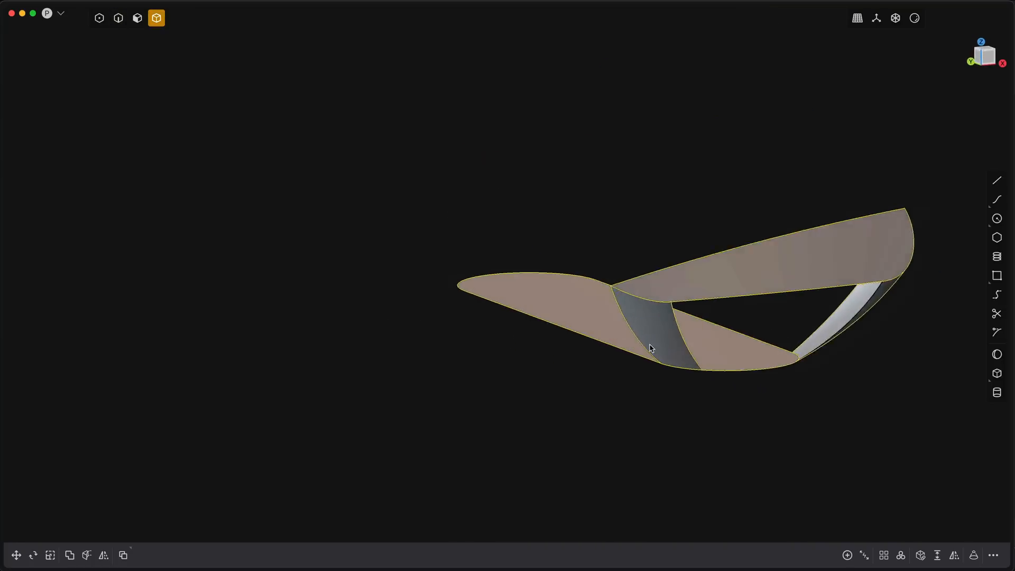
drag(651, 348, 698, 414)
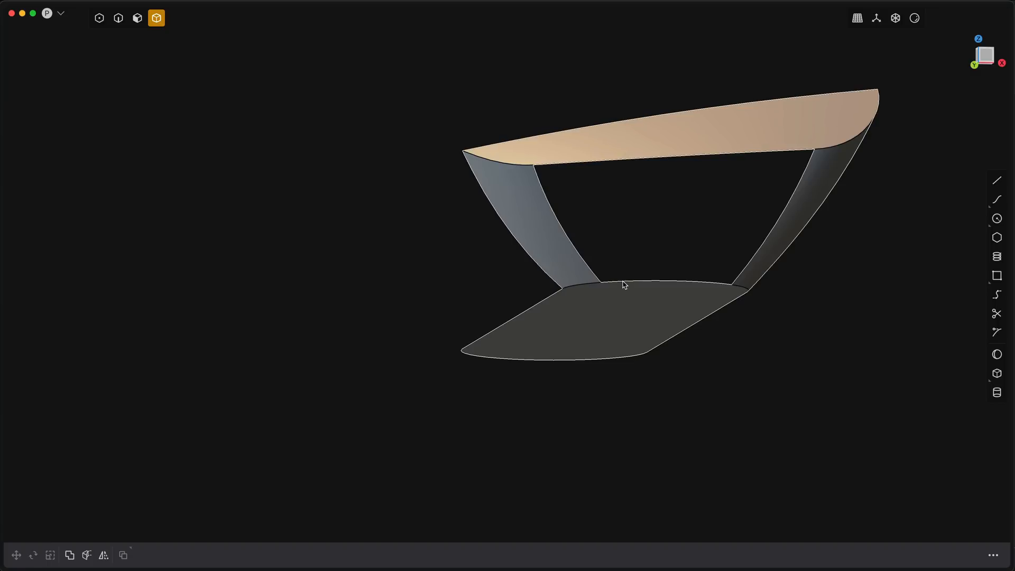
click(117, 17)
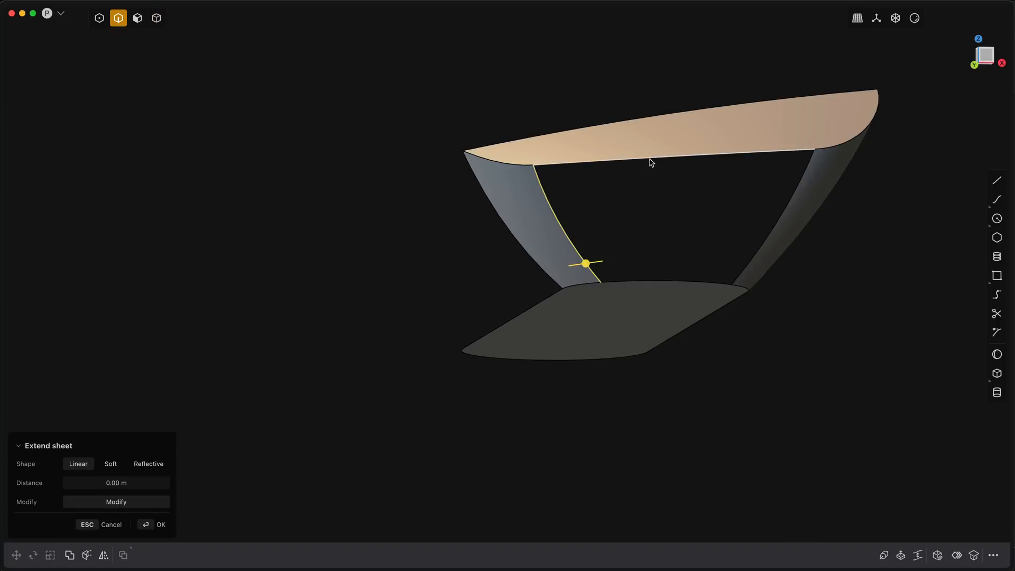
drag(585, 263, 635, 304)
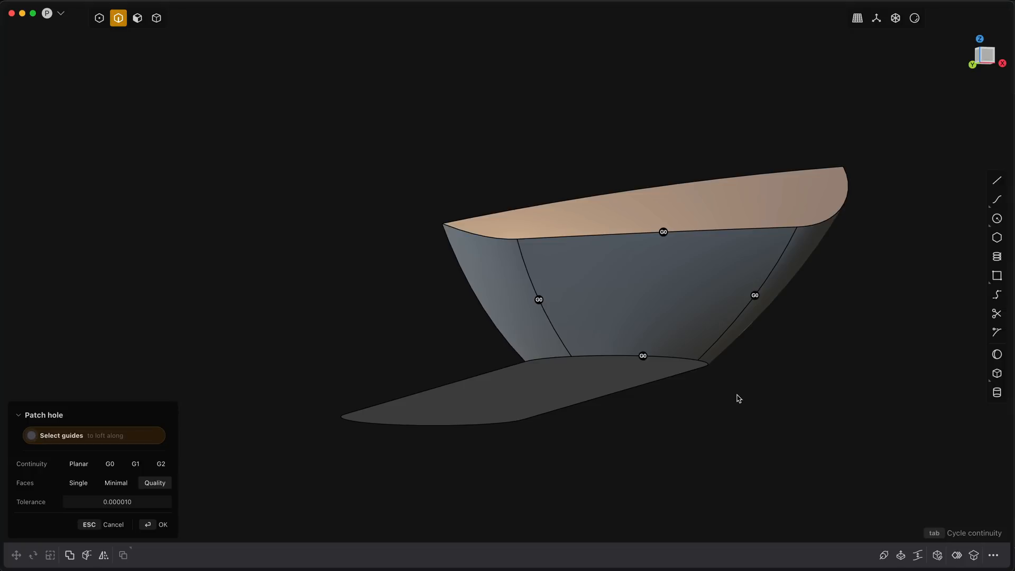
mouse_move(764, 310)
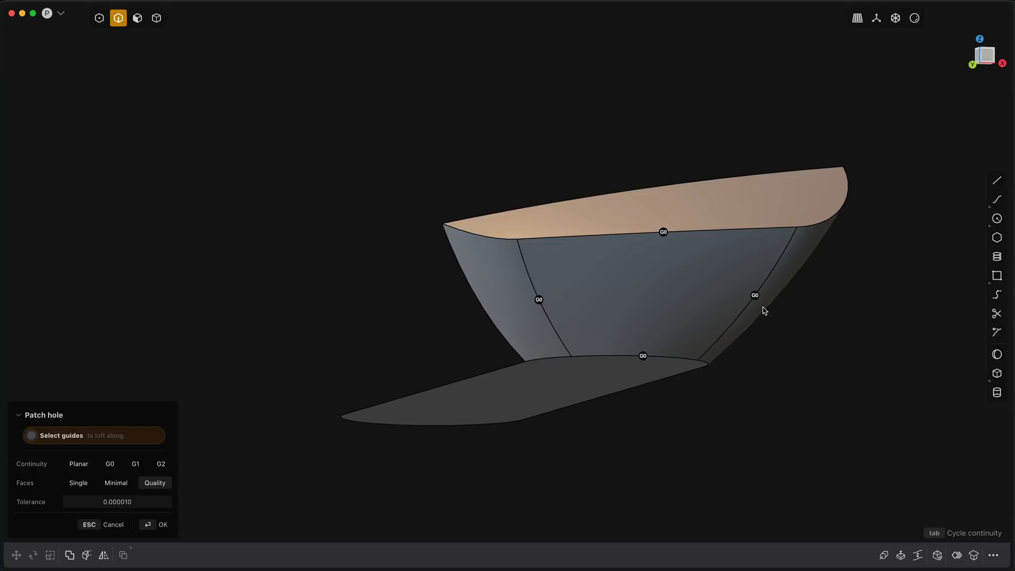
mouse_move(756, 296)
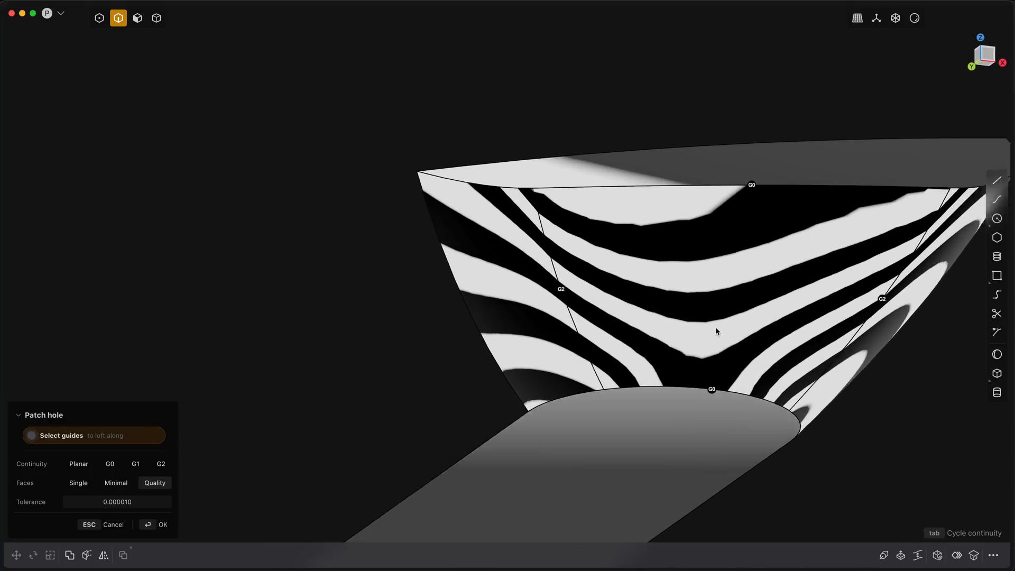
Orbit around the G2 side patch to inspect its zebra stripes
drag(717, 331, 622, 328)
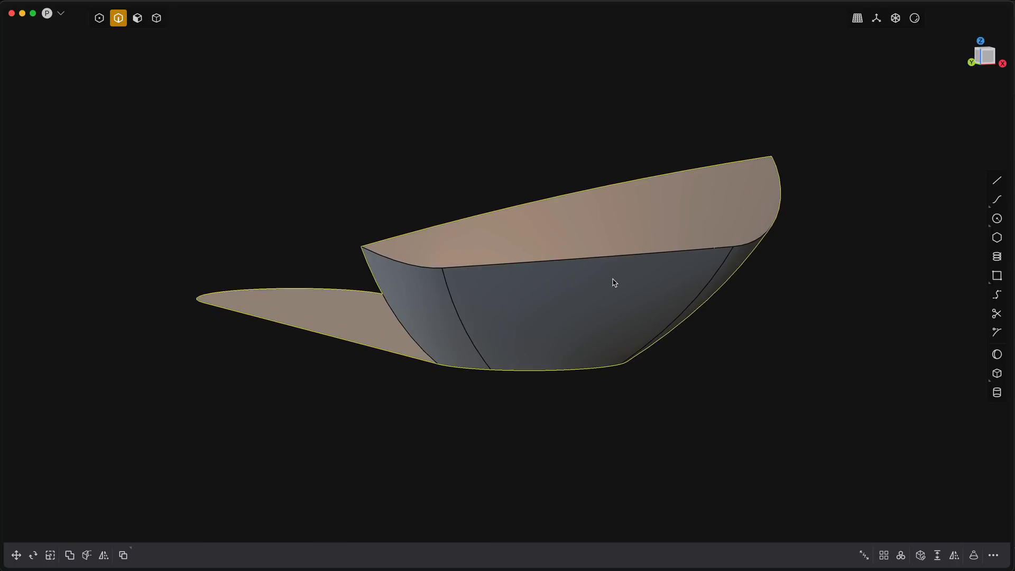
Start a Bridge Edge Surface along the rim twice via 'Brid' search, orbiting to inspect
text(Brid)
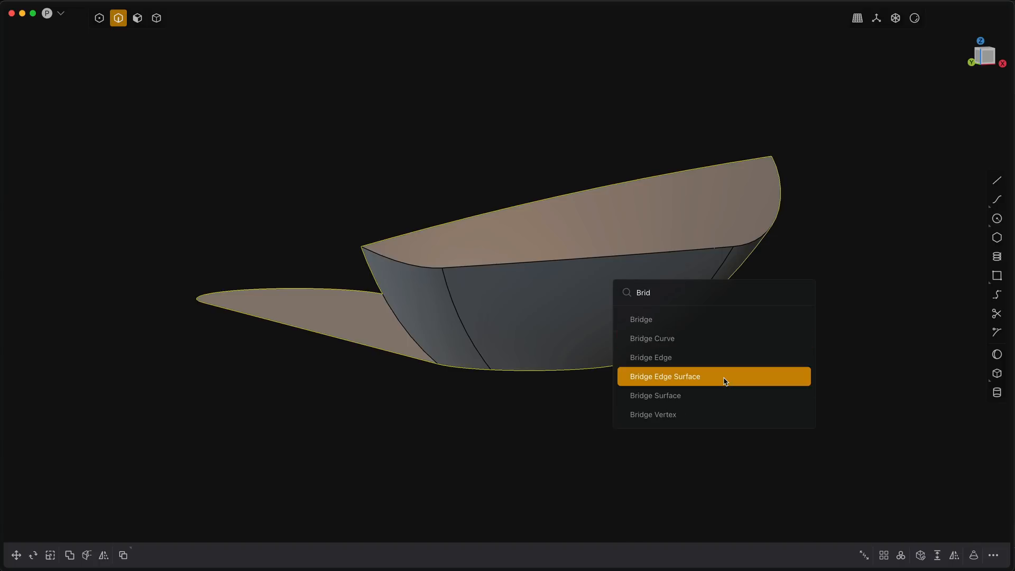
click(665, 376)
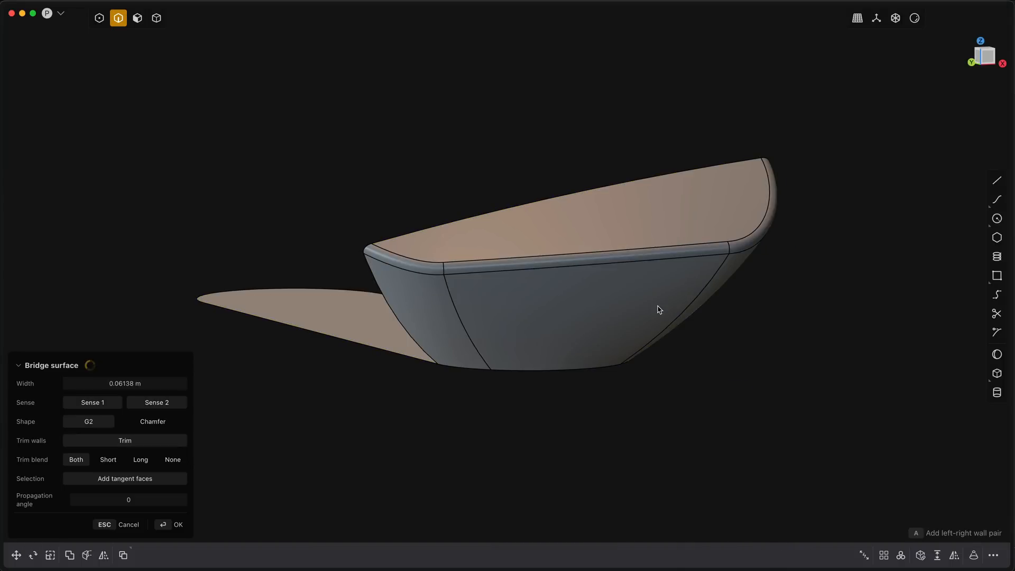
drag(647, 305, 582, 305)
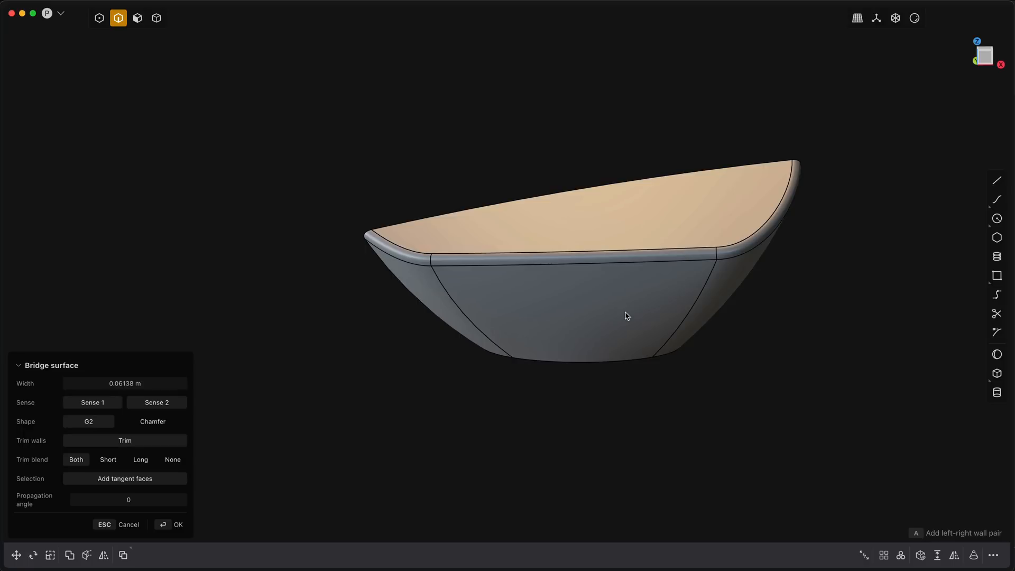
text(Brid)
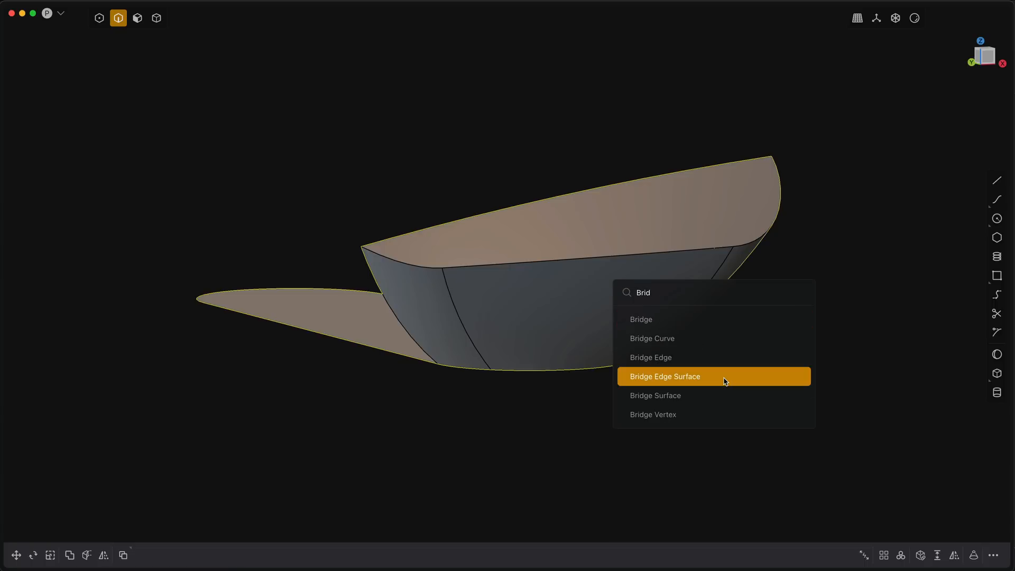
click(665, 376)
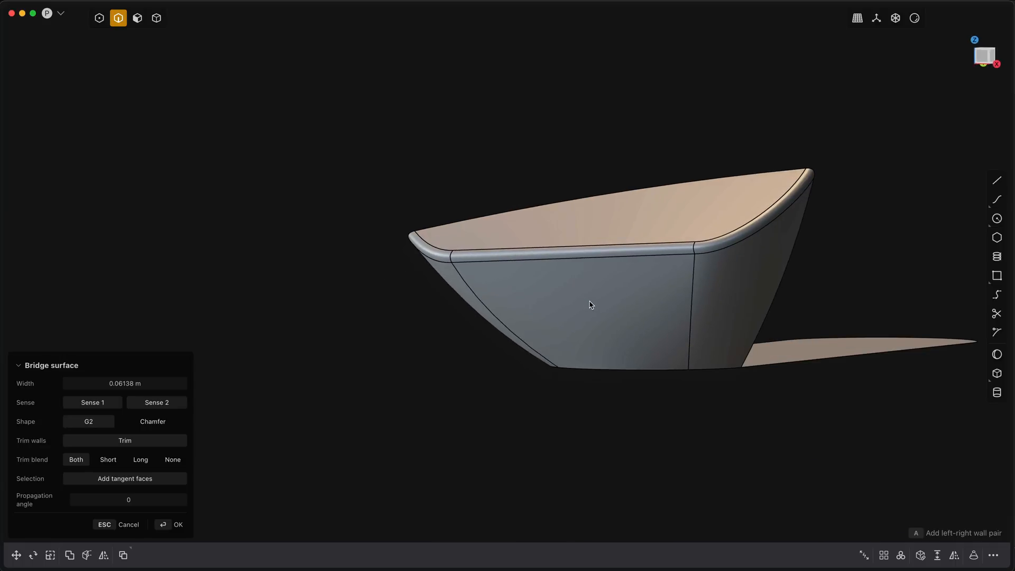
drag(589, 305, 626, 316)
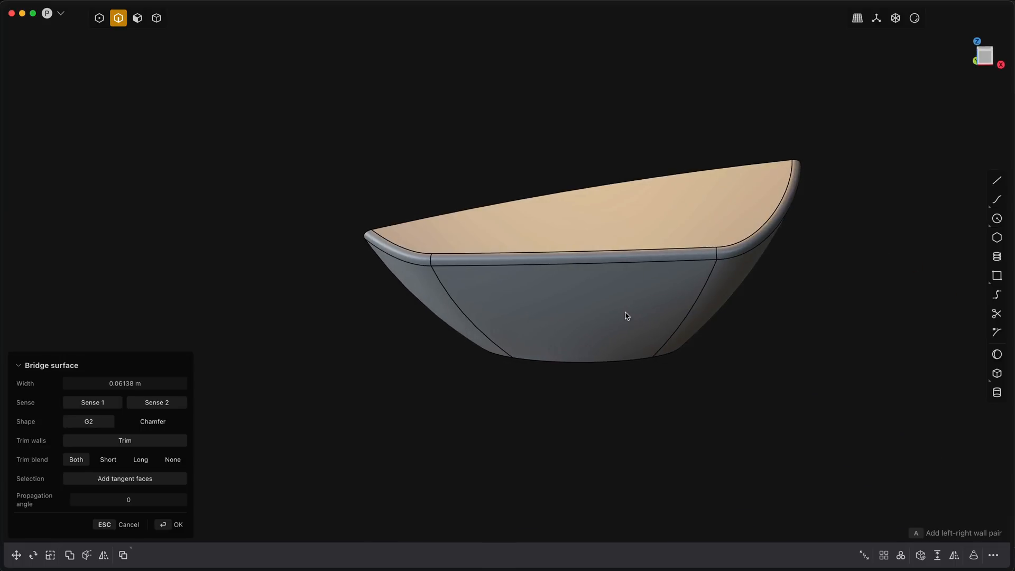